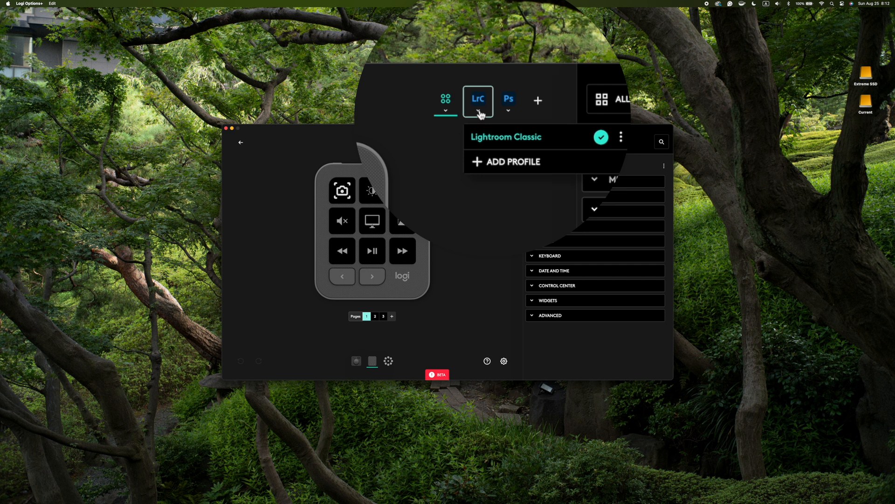
Switch the MX Creative Console keypad to the Lightroom Classic (LrC) profile from the top bar
click(508, 101)
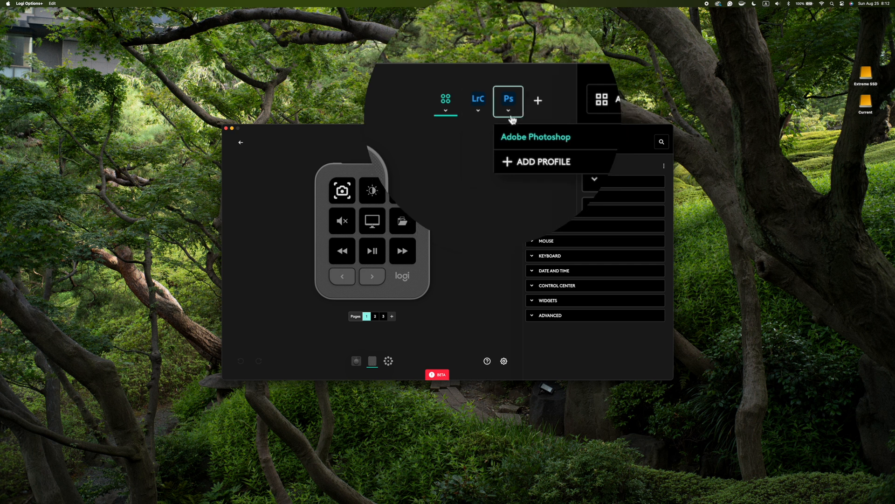
click(473, 98)
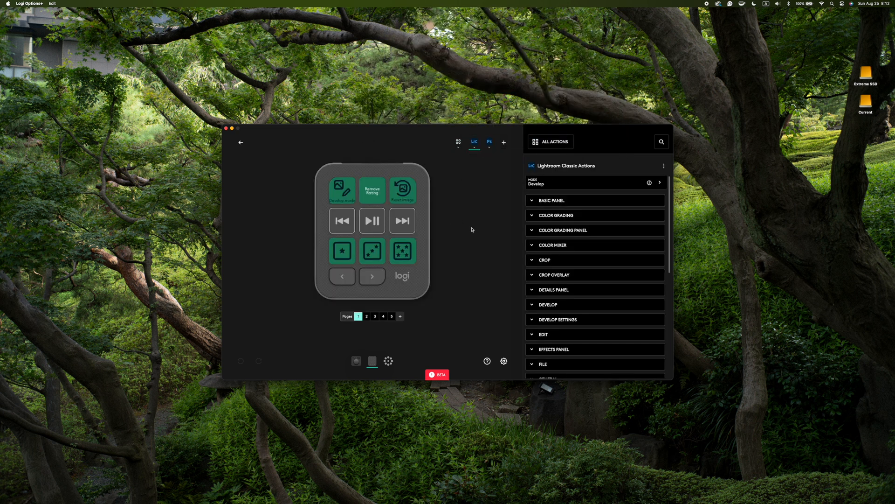